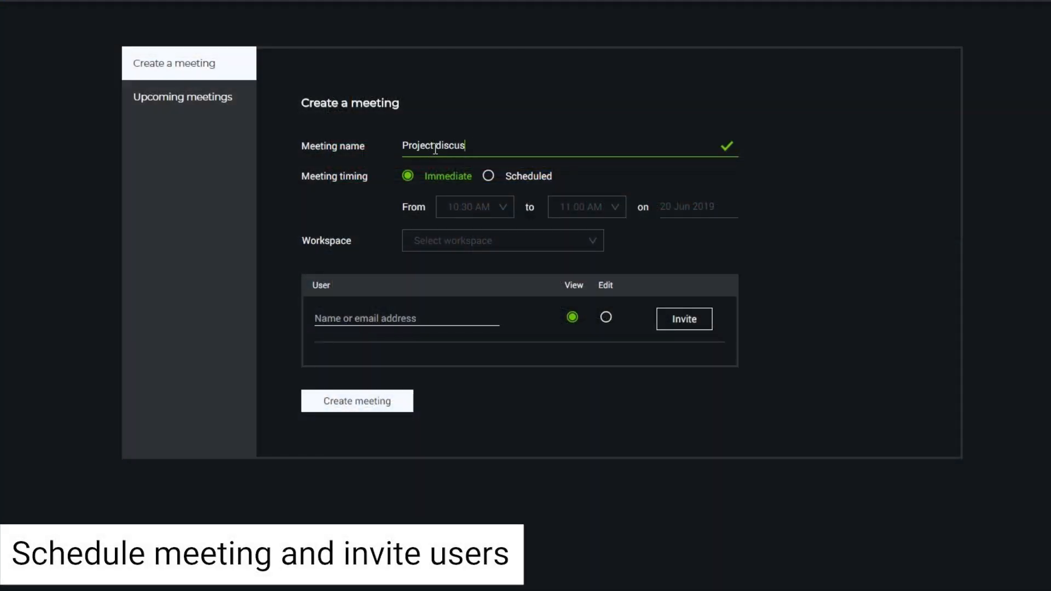
# Make the meeting scheduled and assign it to the new skpo1 workspace.
pyautogui.click(488, 176)
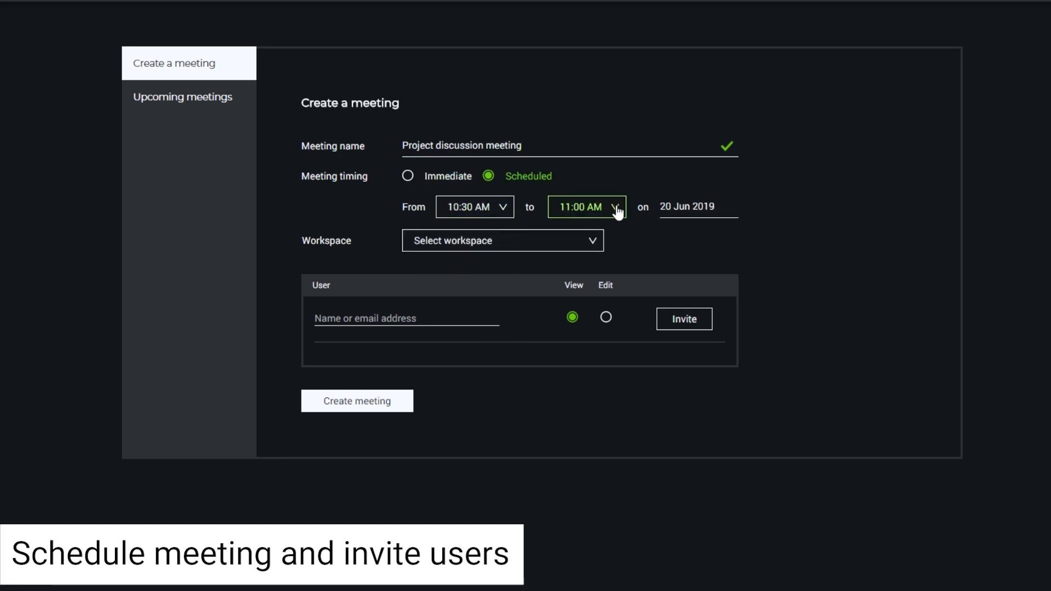
pyautogui.click(502, 240)
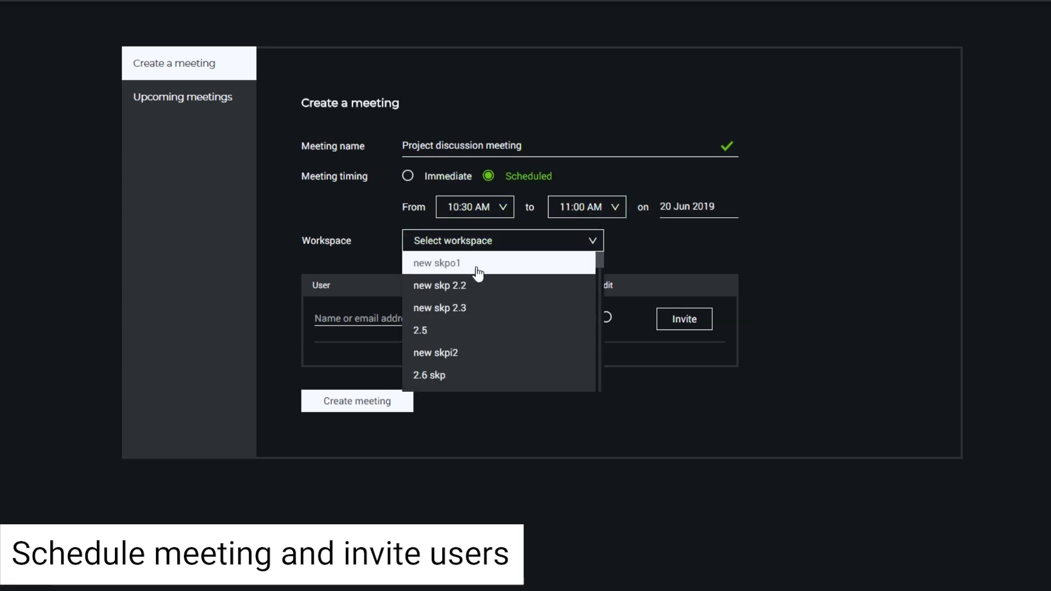
pyautogui.click(435, 263)
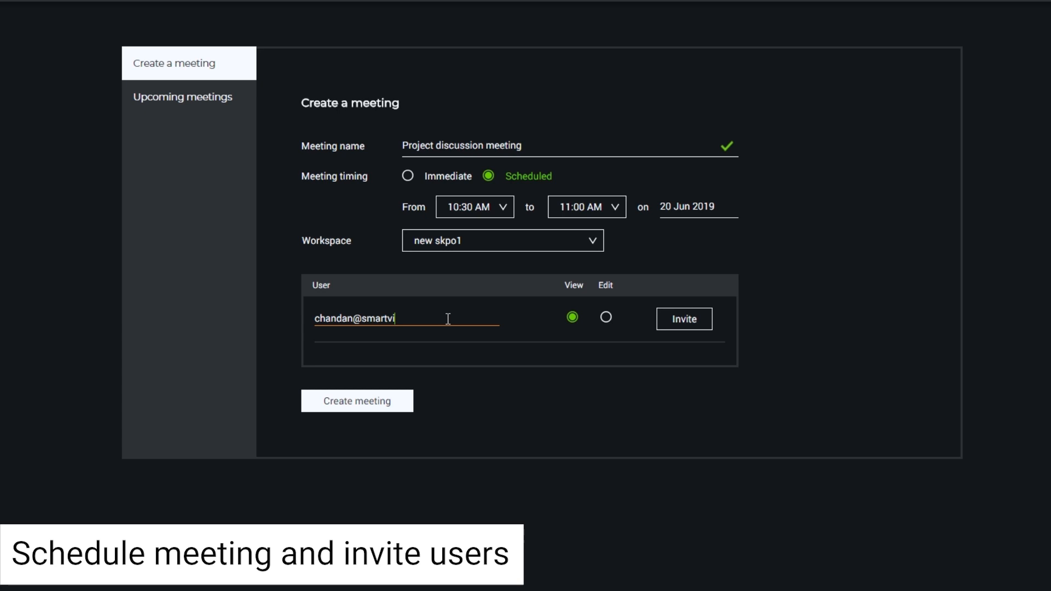
# Invite two collaborators, giving the first edit rights and the other view access.
pyautogui.click(684, 318)
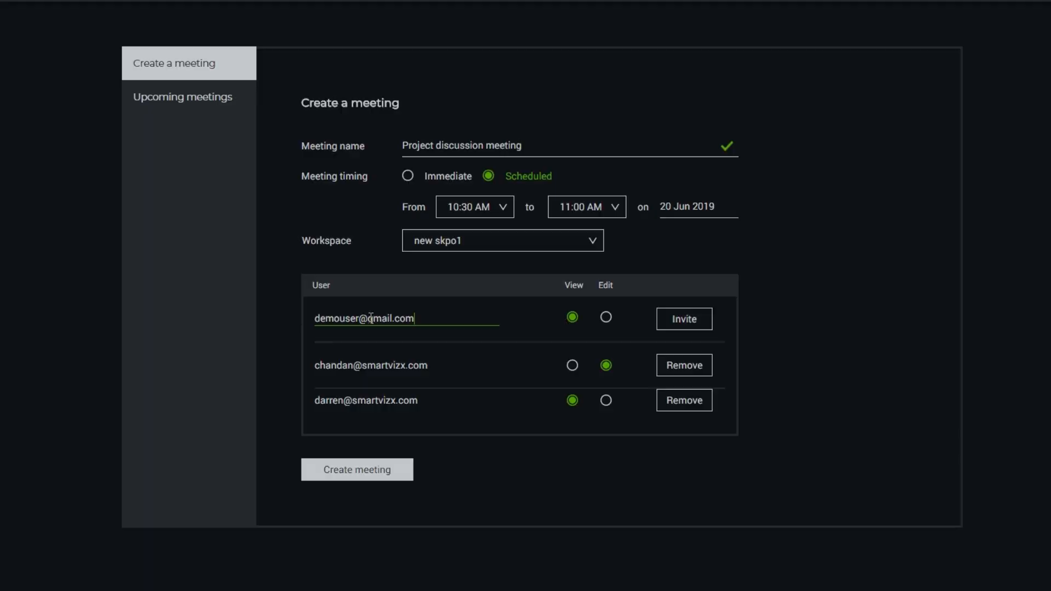
pyautogui.click(356, 469)
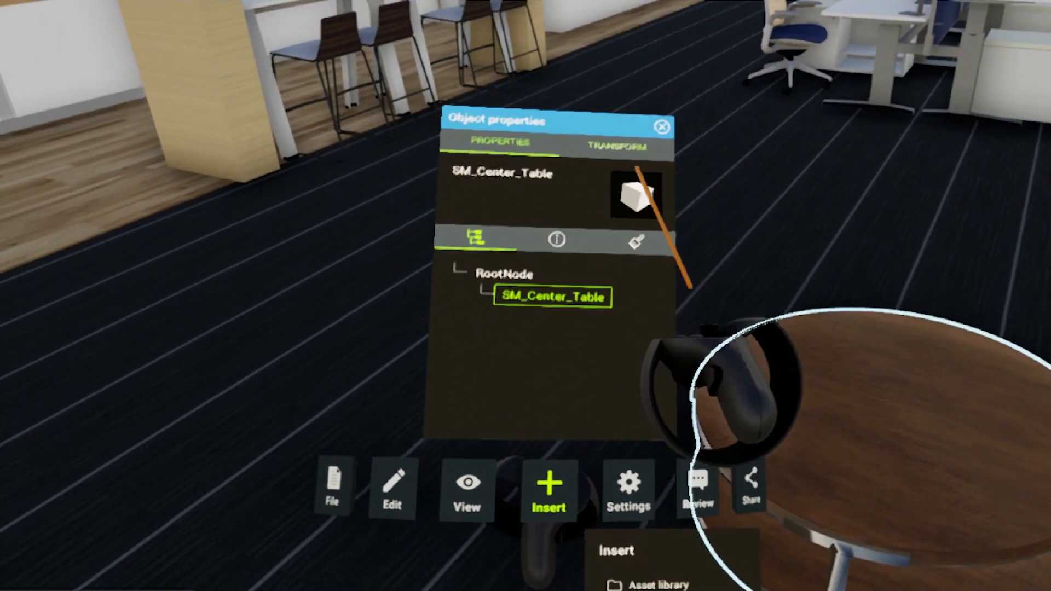
# Inspect the center table's object properties in VR.
pyautogui.click(636, 240)
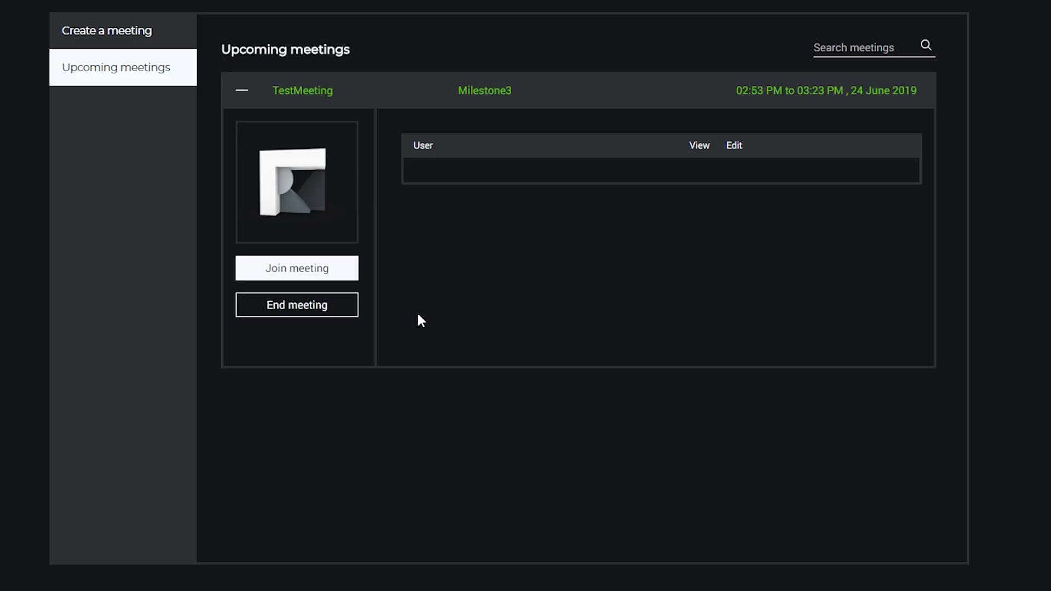
# Choose End meeting for TestMeeting in the Upcoming meetings list.
pyautogui.click(295, 304)
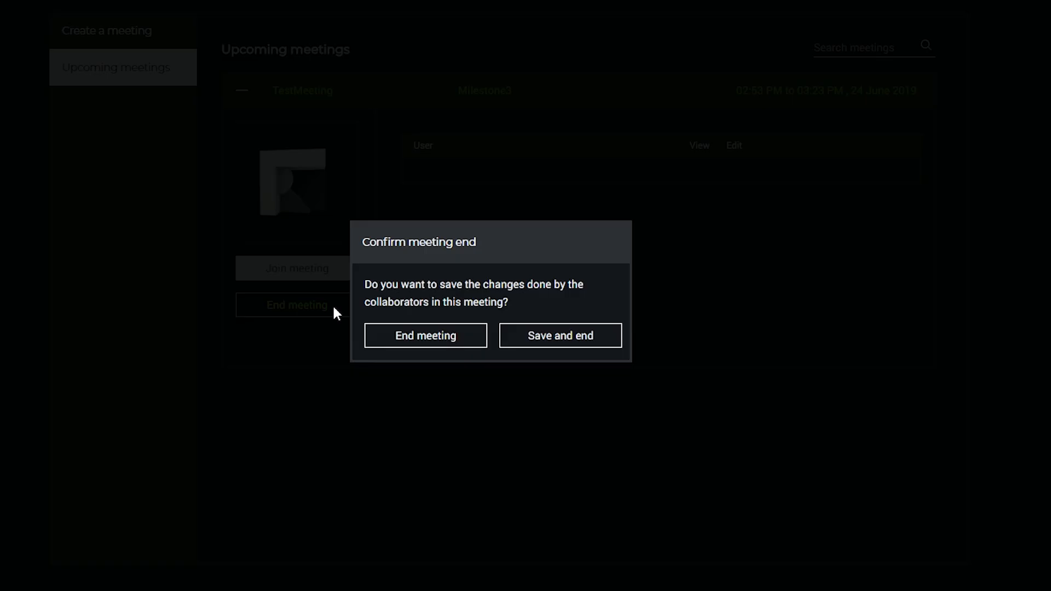
pyautogui.moveTo(425, 335)
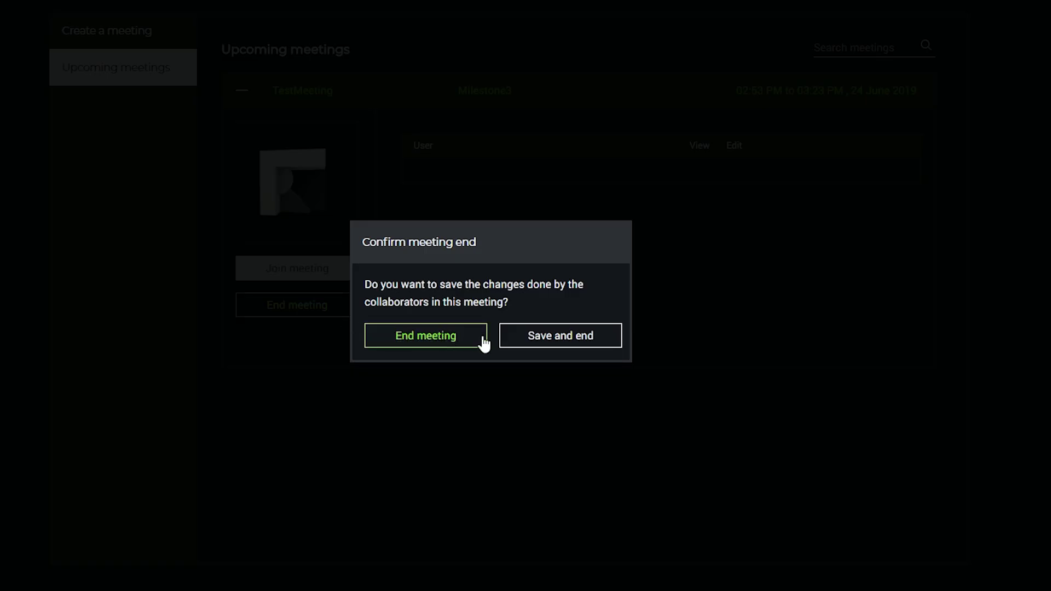